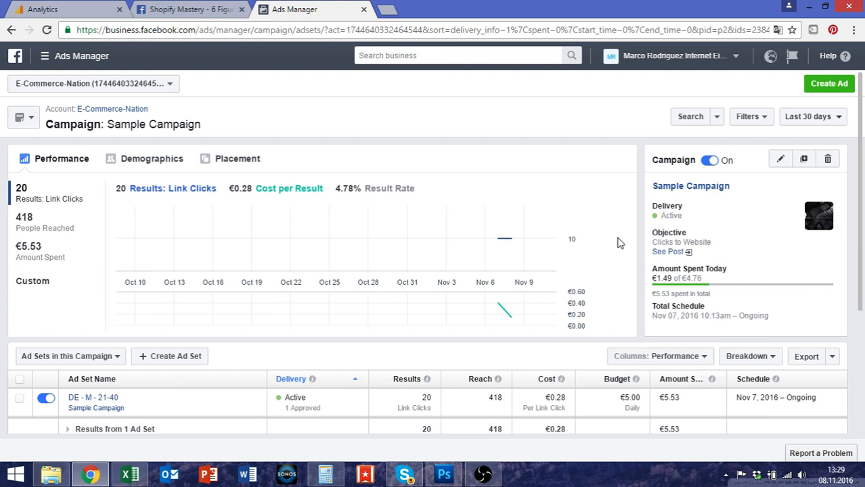
{"action": "mouse_move", "coordinate": [498, 239]}
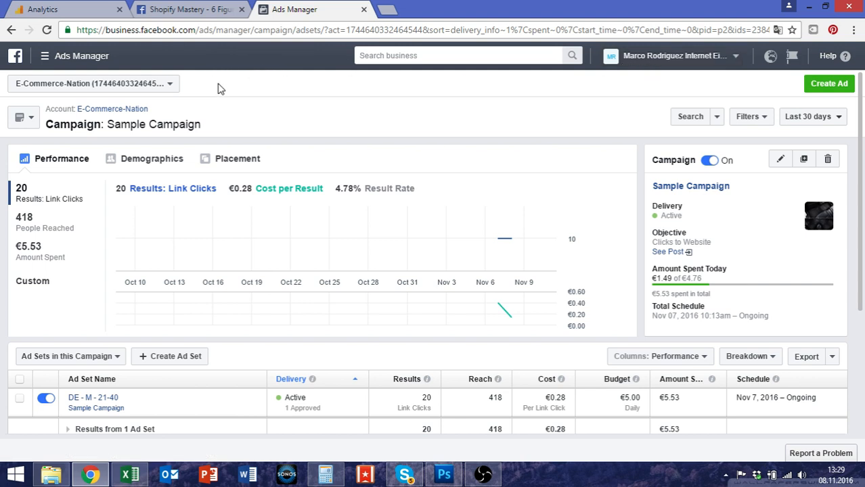
- Scroll the performance chart into view to read Nov 7's 10 link clicks, €0.40 per result, 5.03% rate
{"action": "scroll", "scroll_direction": "down", "scroll_amount": 3}
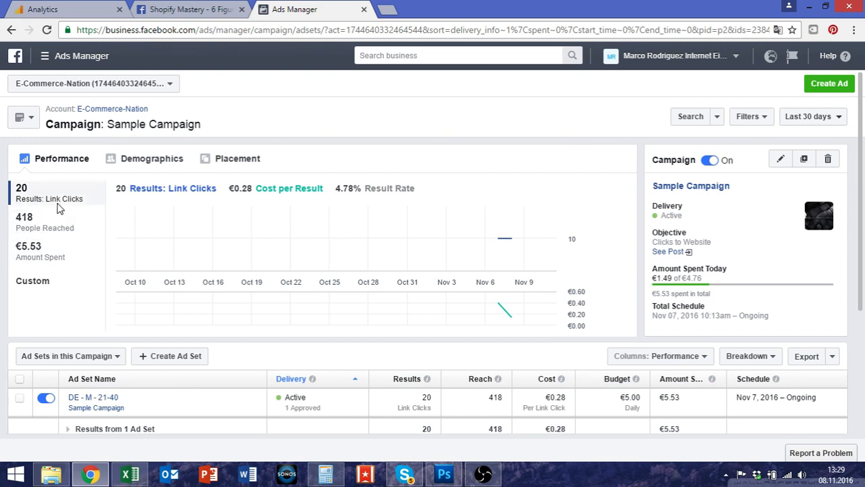
{"action": "mouse_move", "coordinate": [643, 290]}
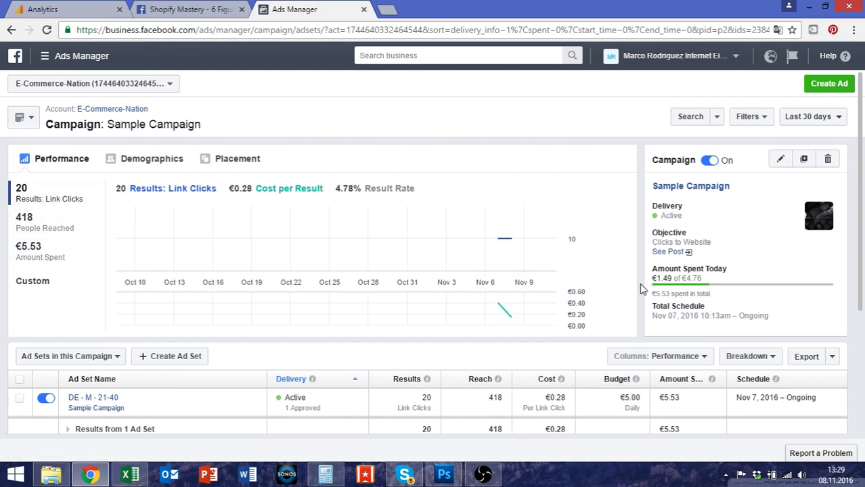
{"action": "mouse_move", "coordinate": [630, 305]}
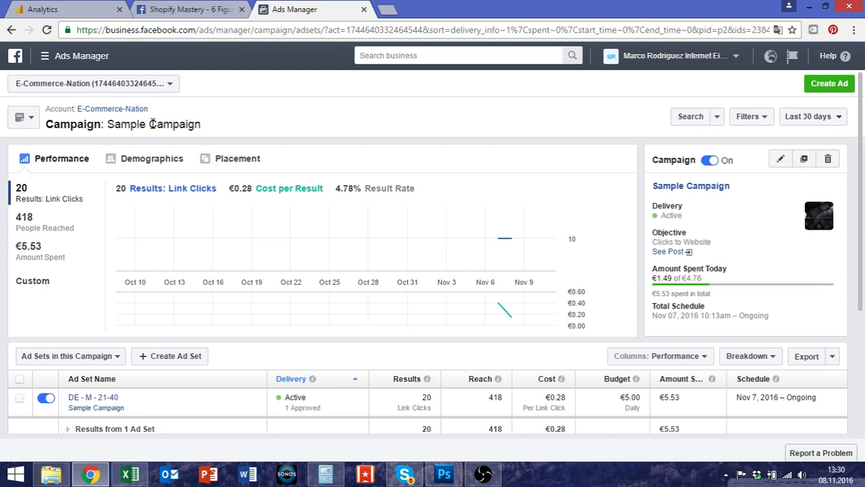
{"action": "mouse_move", "coordinate": [160, 138]}
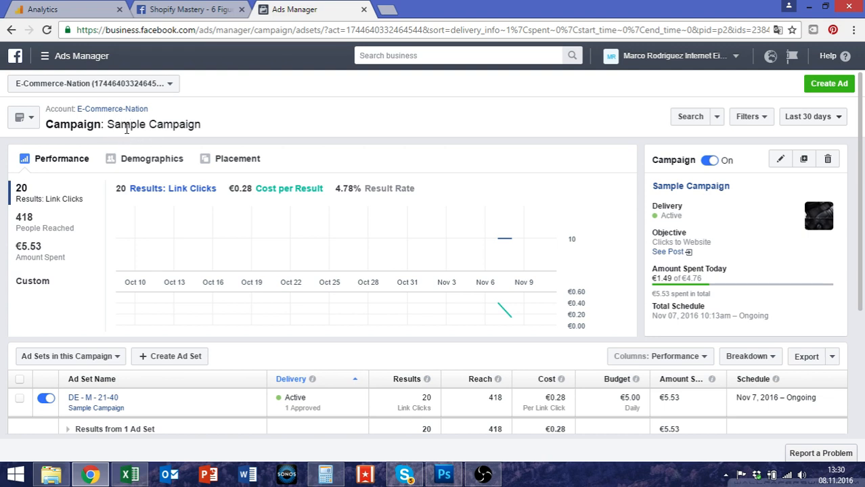
{"action": "mouse_move", "coordinate": [498, 239]}
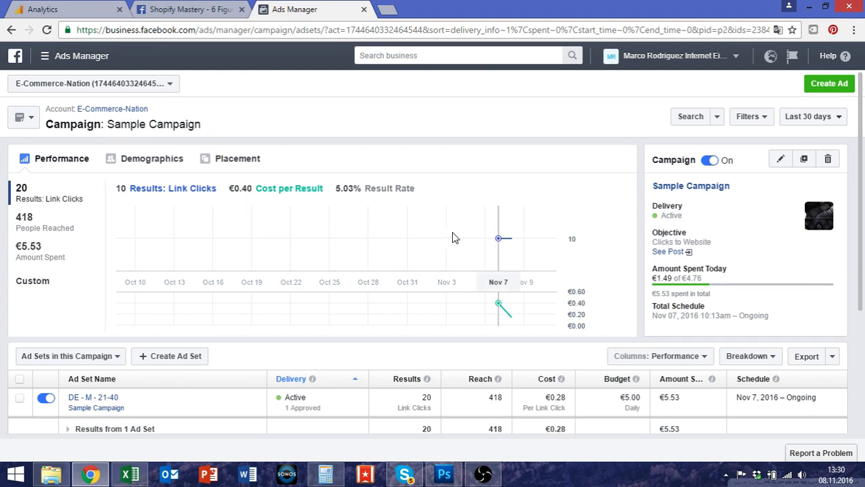
{"action": "mouse_move", "coordinate": [499, 241]}
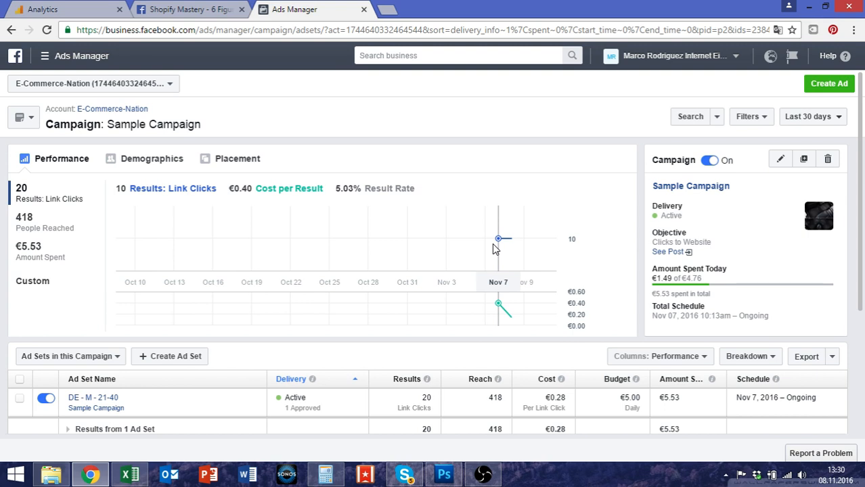
{"action": "mouse_move", "coordinate": [509, 238]}
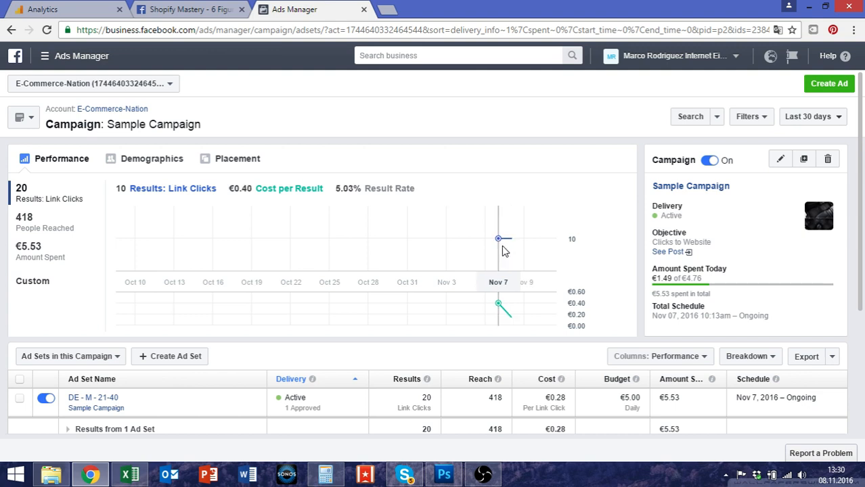
{"action": "mouse_move", "coordinate": [502, 249]}
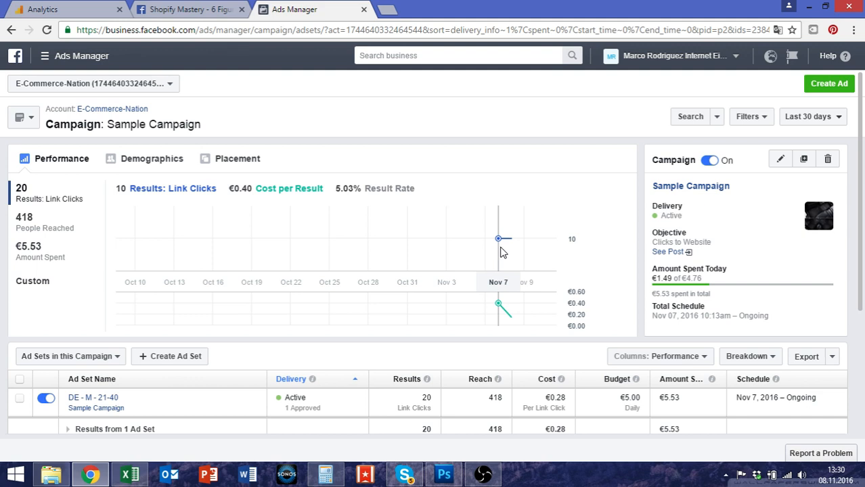
{"action": "mouse_move", "coordinate": [499, 253]}
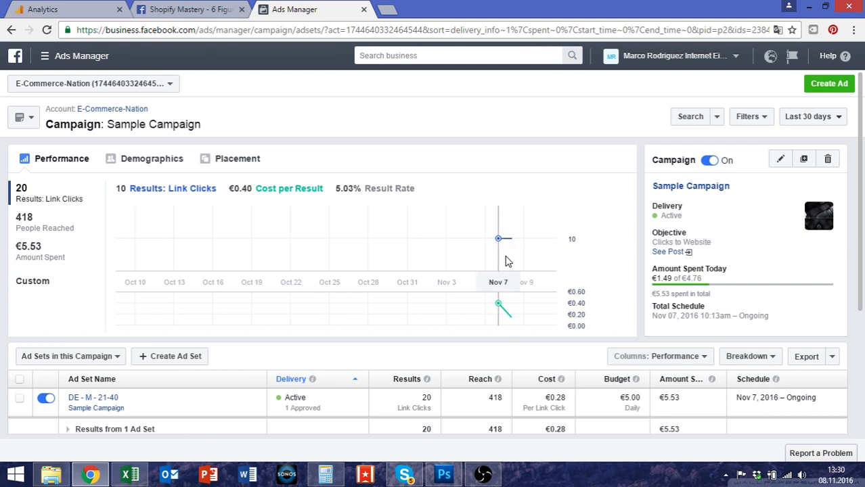
{"action": "mouse_move", "coordinate": [338, 236]}
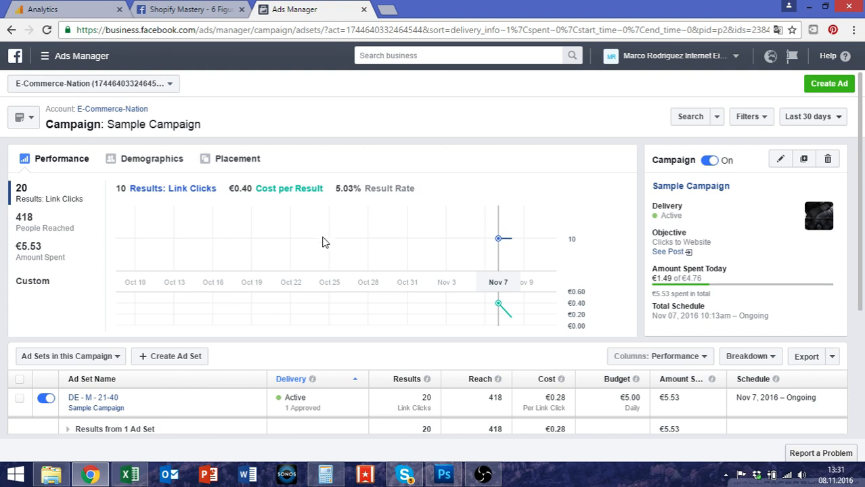
{"action": "mouse_move", "coordinate": [330, 241]}
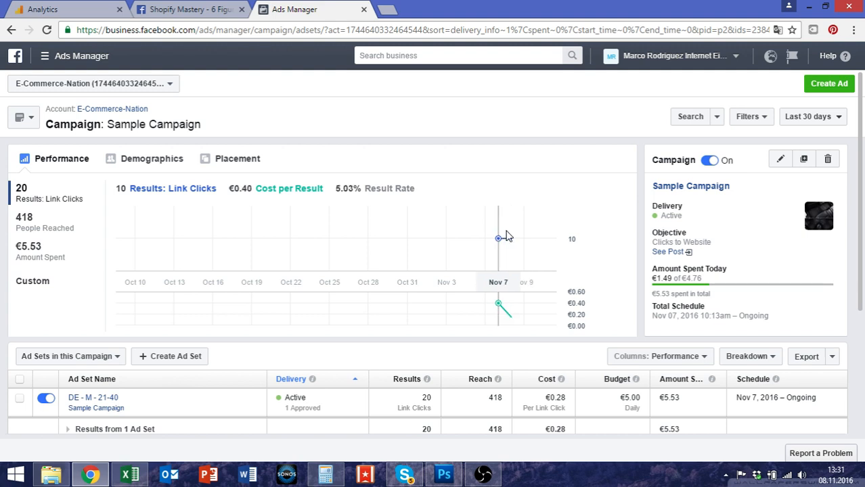
- Review the DE - M - 21-40 ad set's results, reach, cost and €5.00 daily budget, then return to the 30-day totals
{"action": "scroll", "scroll_direction": "down", "scroll_amount": 3}
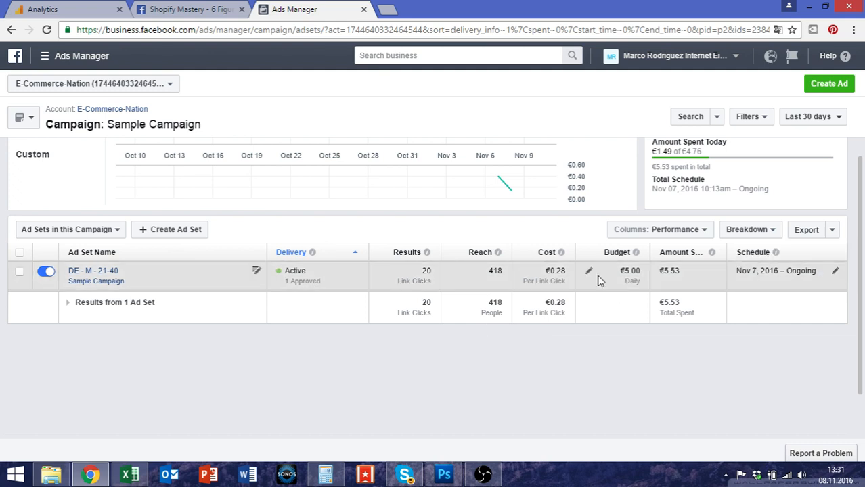
{"action": "left_click", "coordinate": [92, 270]}
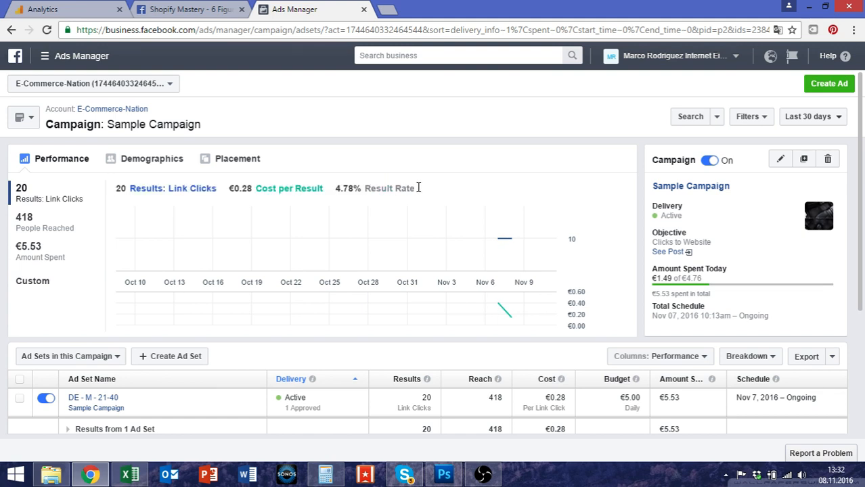
{"action": "scroll", "scroll_direction": "down", "scroll_amount": 3}
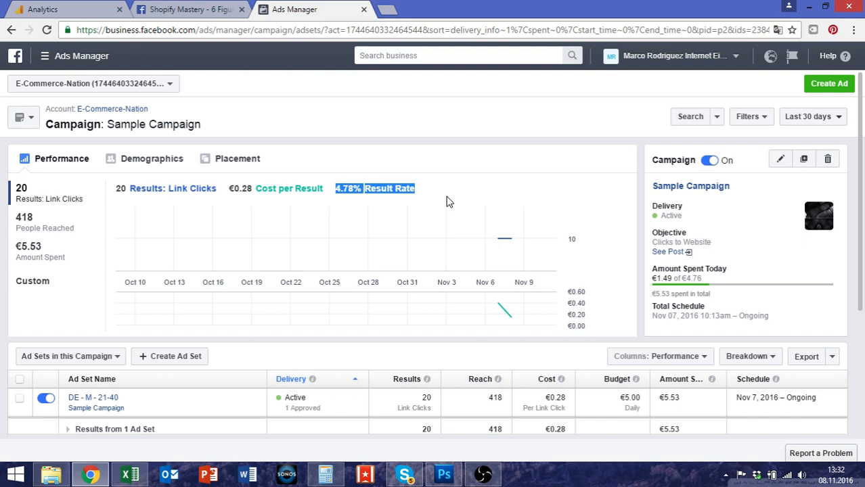
{"action": "mouse_move", "coordinate": [498, 186]}
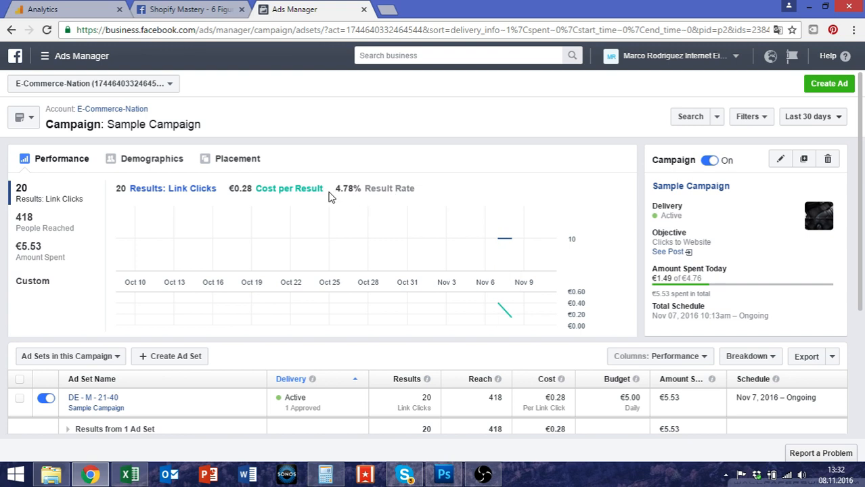
{"action": "mouse_move", "coordinate": [405, 197]}
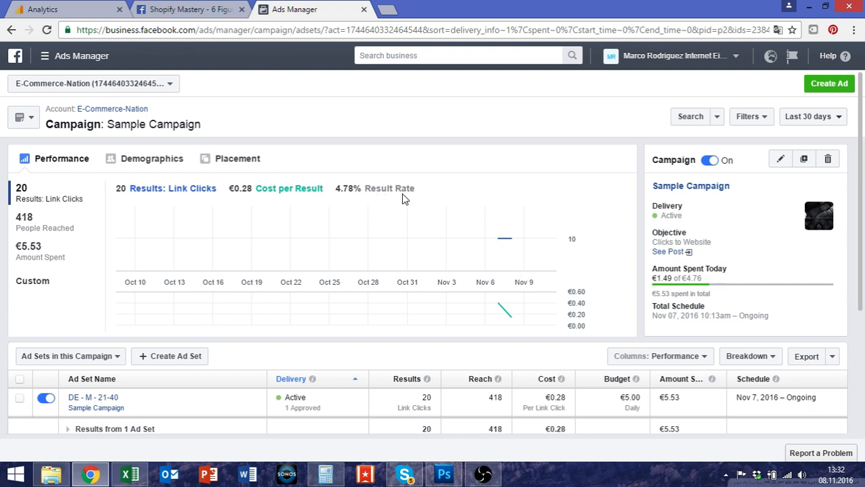
{"action": "scroll", "scroll_direction": "down", "scroll_amount": 3}
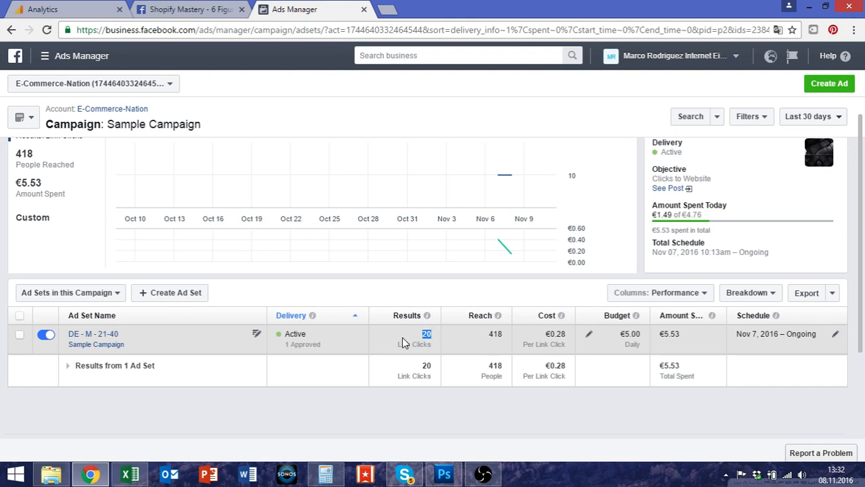
{"action": "mouse_move", "coordinate": [379, 371]}
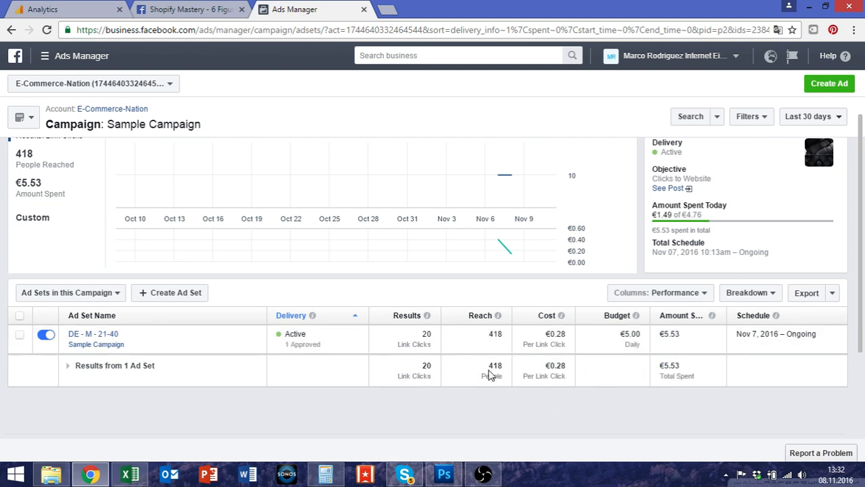
{"action": "mouse_move", "coordinate": [417, 339]}
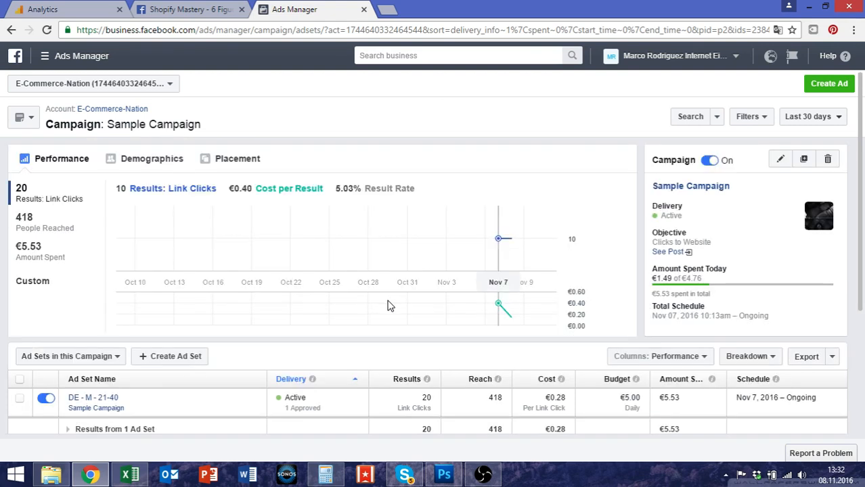
{"action": "mouse_move", "coordinate": [417, 287]}
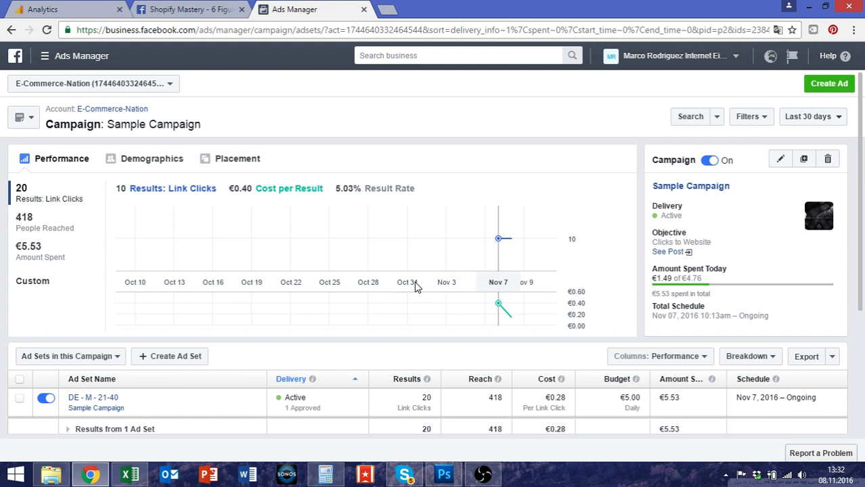
{"action": "mouse_move", "coordinate": [452, 284]}
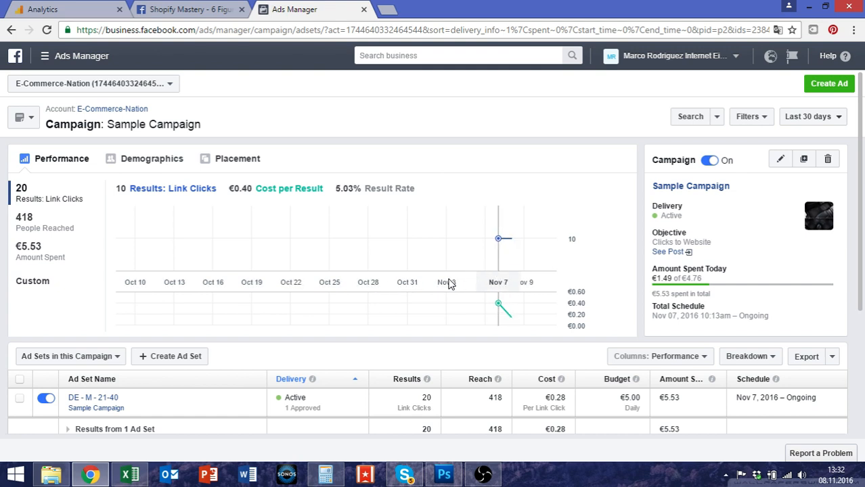
{"action": "scroll", "scroll_direction": "down", "scroll_amount": 3}
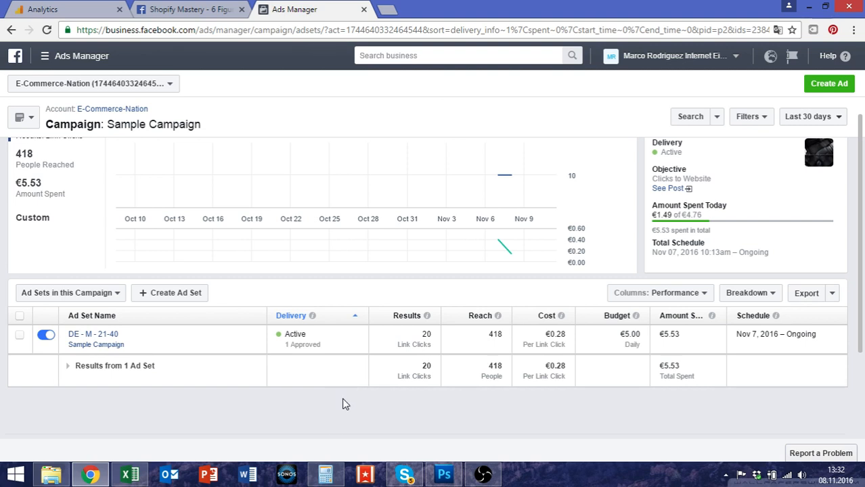
{"action": "mouse_move", "coordinate": [338, 413]}
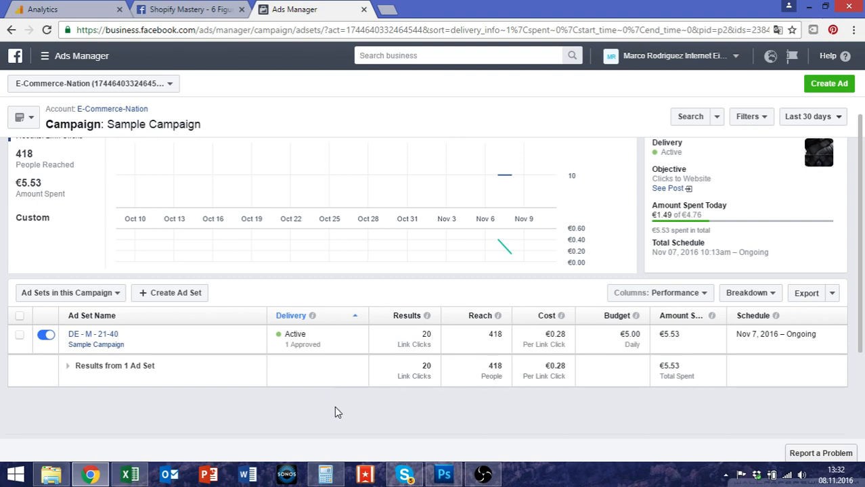
{"action": "mouse_move", "coordinate": [352, 366]}
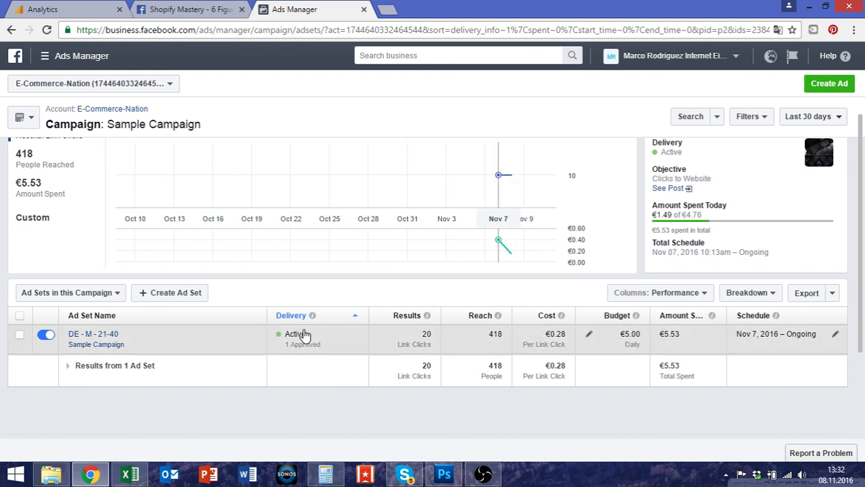
{"action": "mouse_move", "coordinate": [235, 213]}
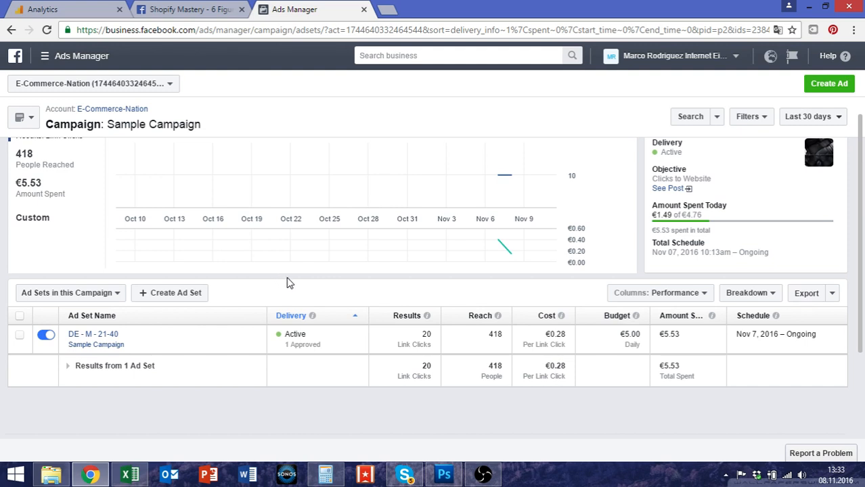
{"action": "mouse_move", "coordinate": [458, 345]}
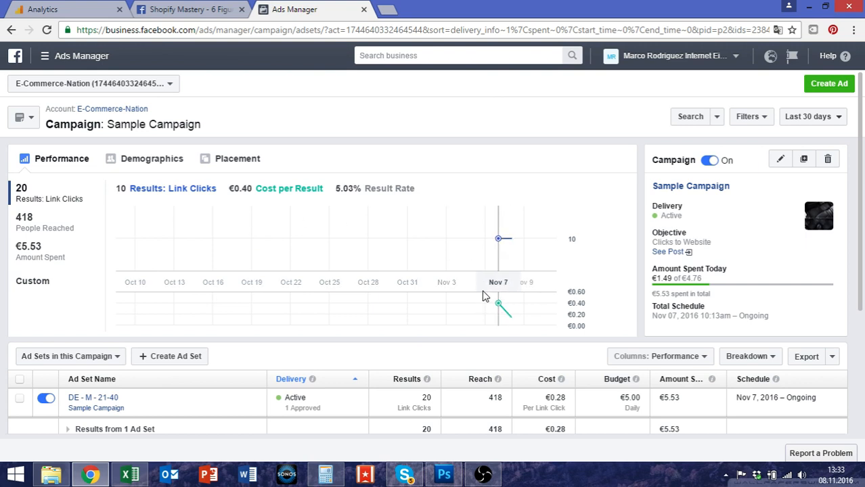
{"action": "mouse_move", "coordinate": [490, 300]}
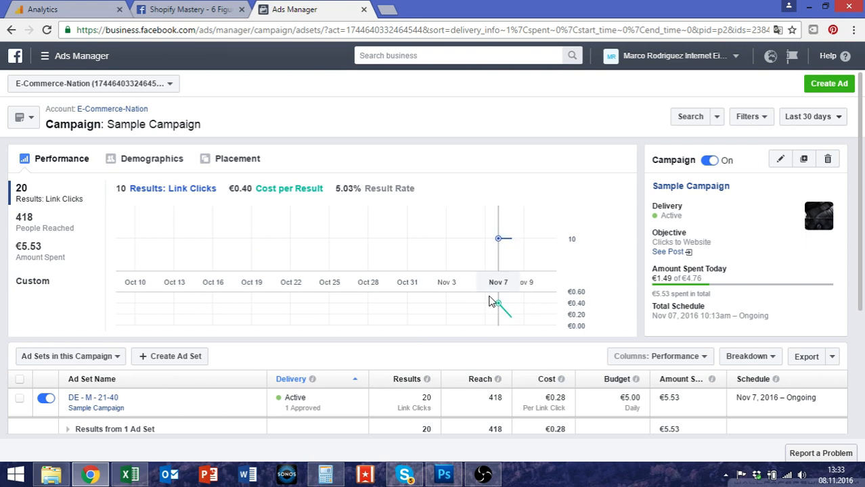
{"action": "mouse_move", "coordinate": [512, 301]}
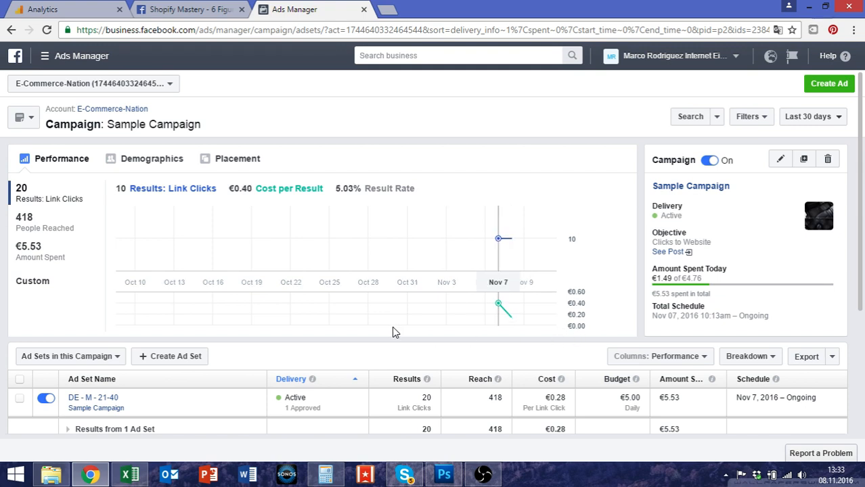
{"action": "scroll", "scroll_direction": "down", "scroll_amount": 3}
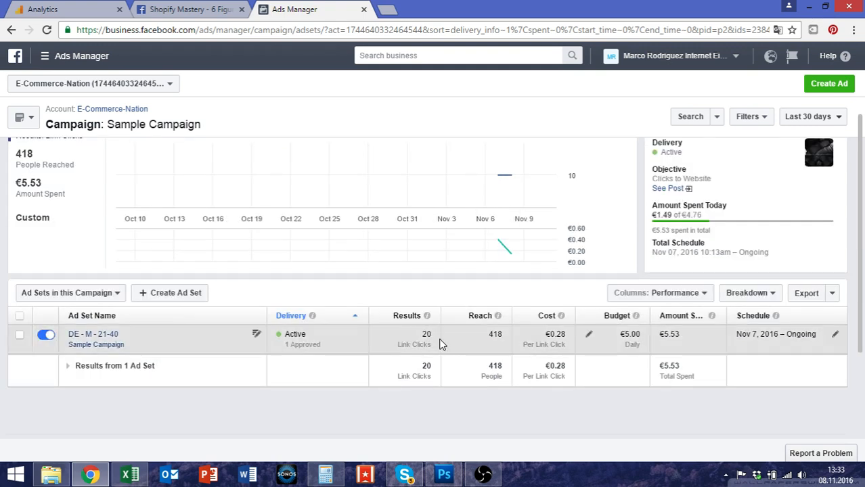
{"action": "double_click", "coordinate": [495, 333]}
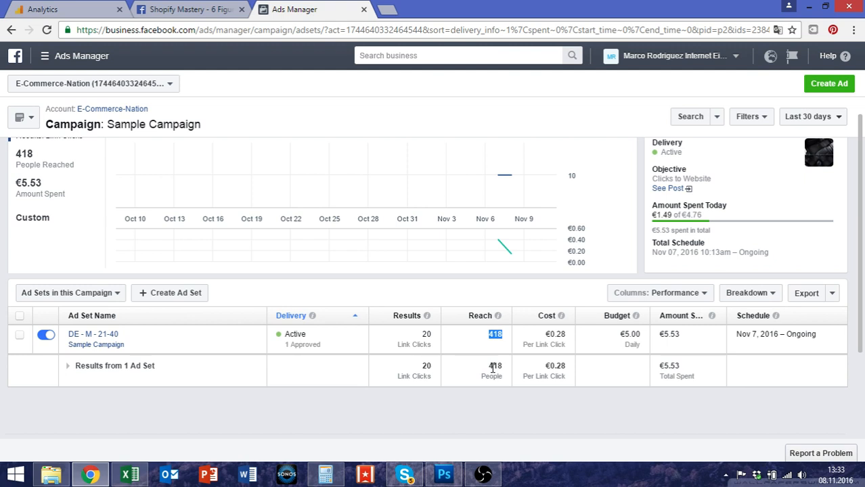
{"action": "mouse_move", "coordinate": [341, 346]}
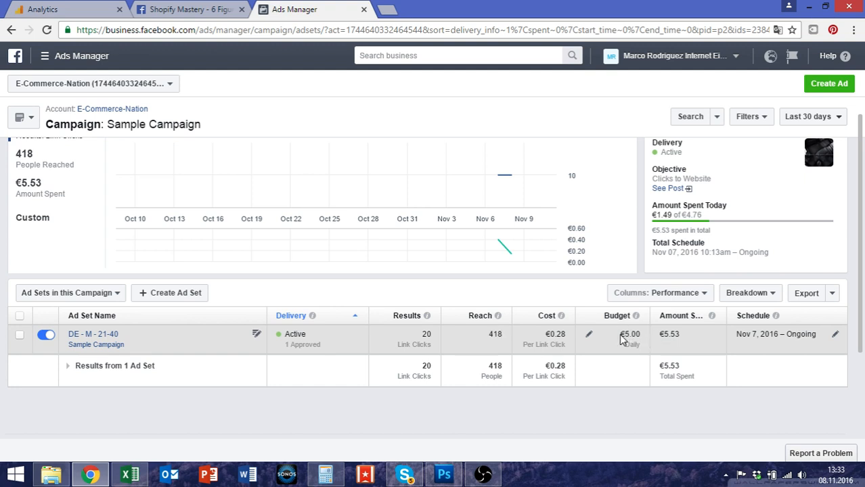
{"action": "double_click", "coordinate": [629, 334]}
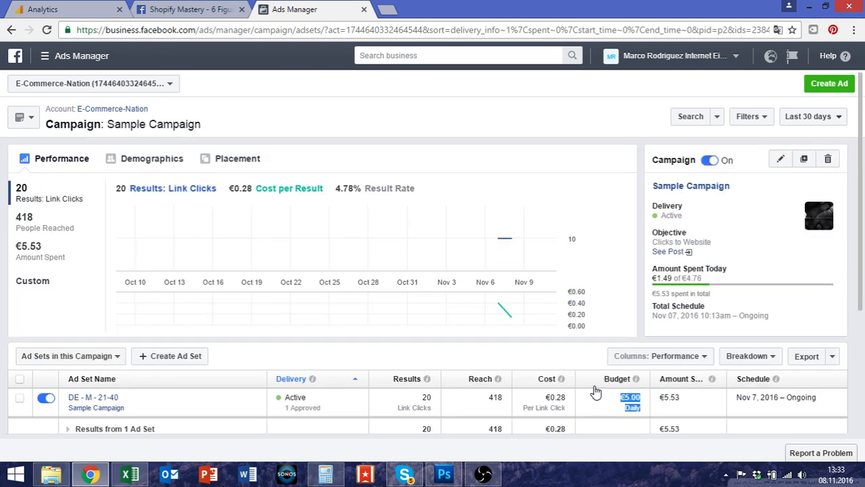
{"action": "mouse_move", "coordinate": [499, 238]}
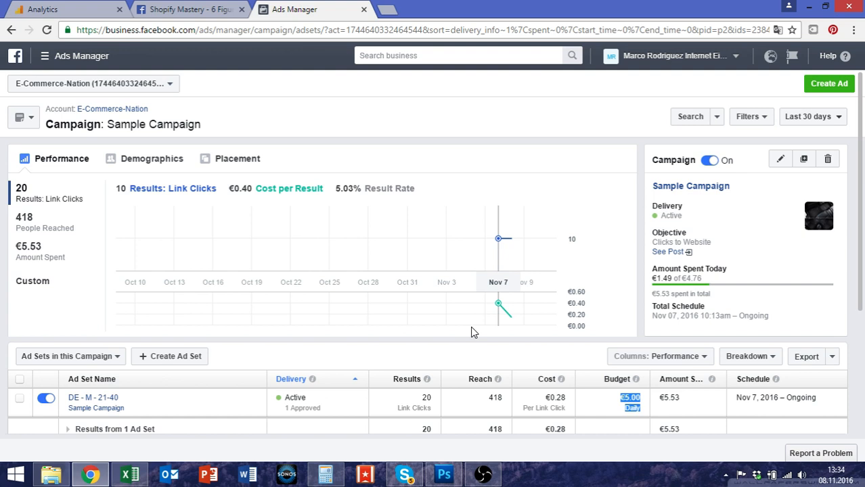
{"action": "mouse_move", "coordinate": [390, 213]}
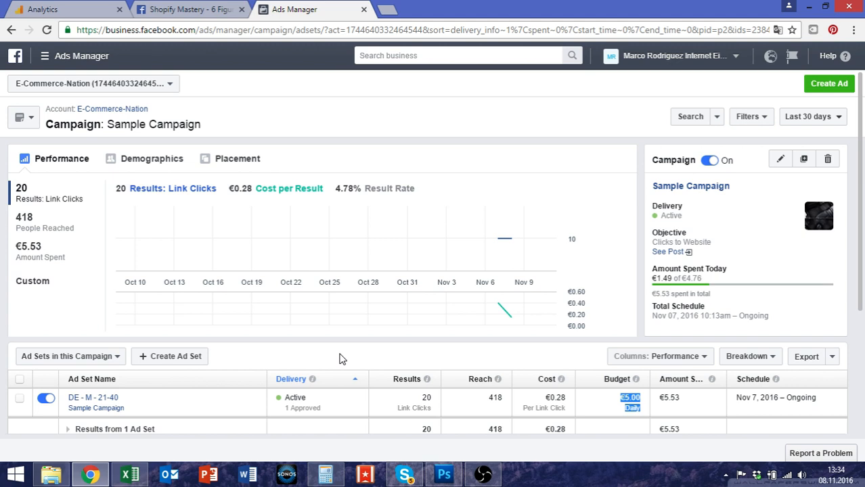
{"action": "scroll", "scroll_direction": "down", "scroll_amount": 3}
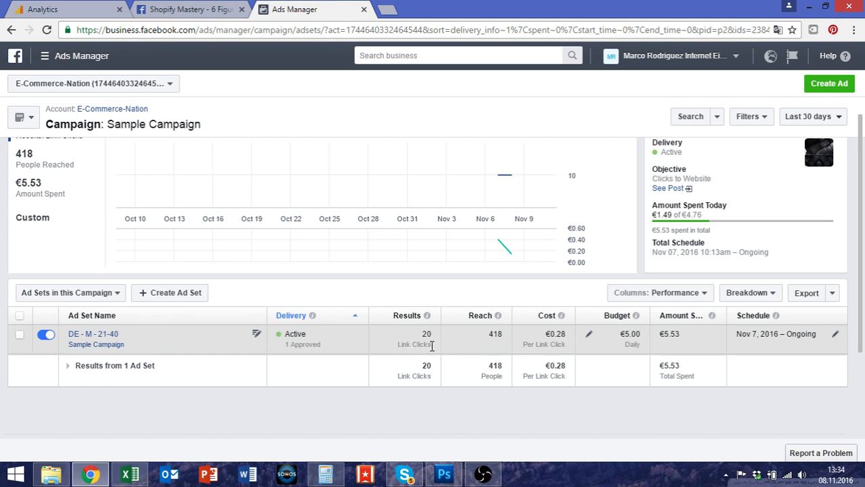
{"action": "double_click", "coordinate": [414, 340]}
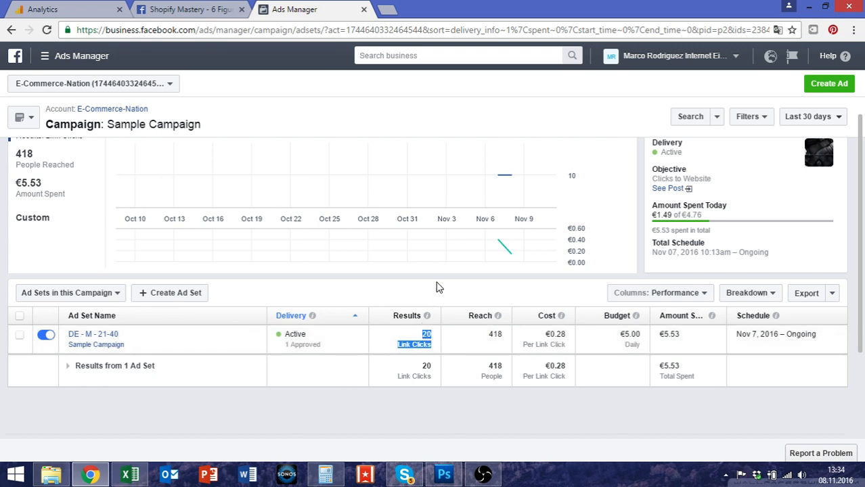
{"action": "mouse_move", "coordinate": [444, 280]}
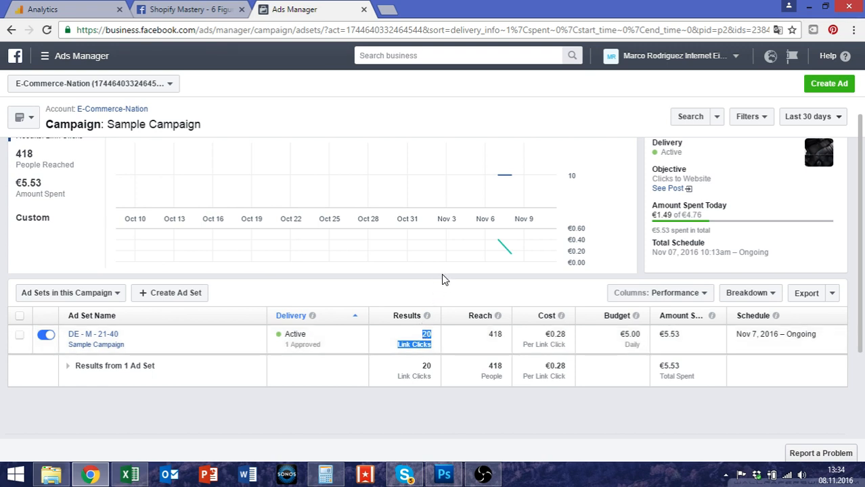
{"action": "mouse_move", "coordinate": [397, 289]}
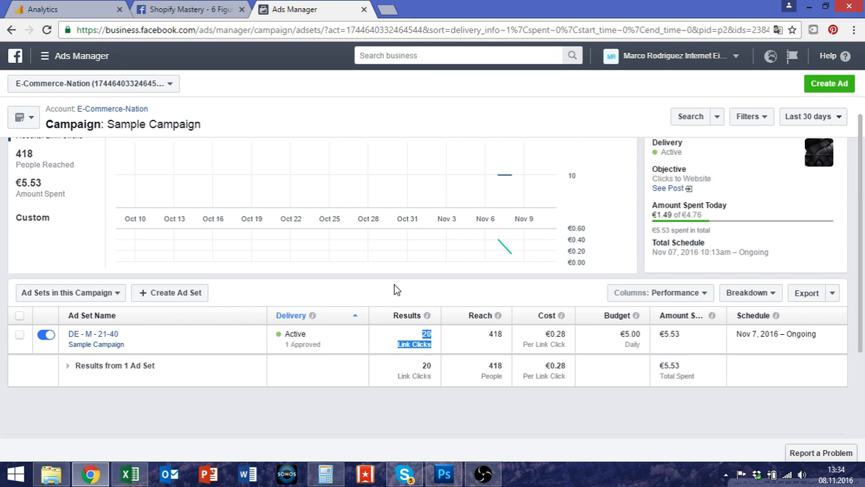
{"action": "mouse_move", "coordinate": [417, 294]}
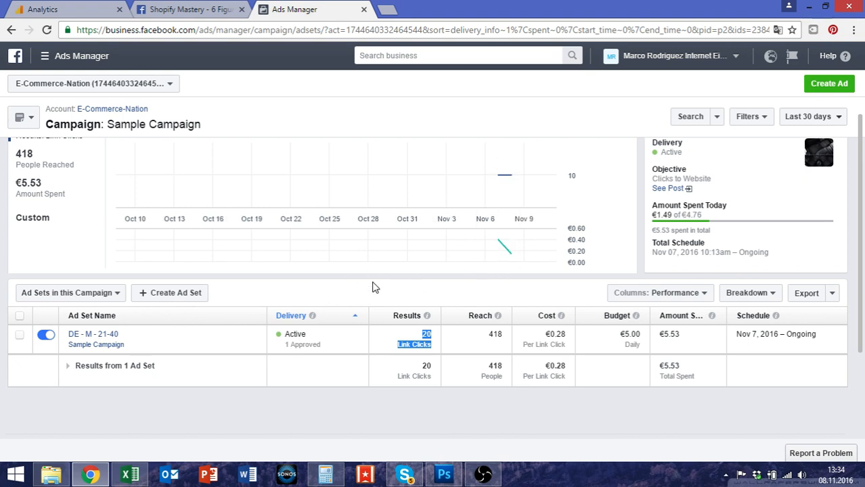
{"action": "mouse_move", "coordinate": [341, 298]}
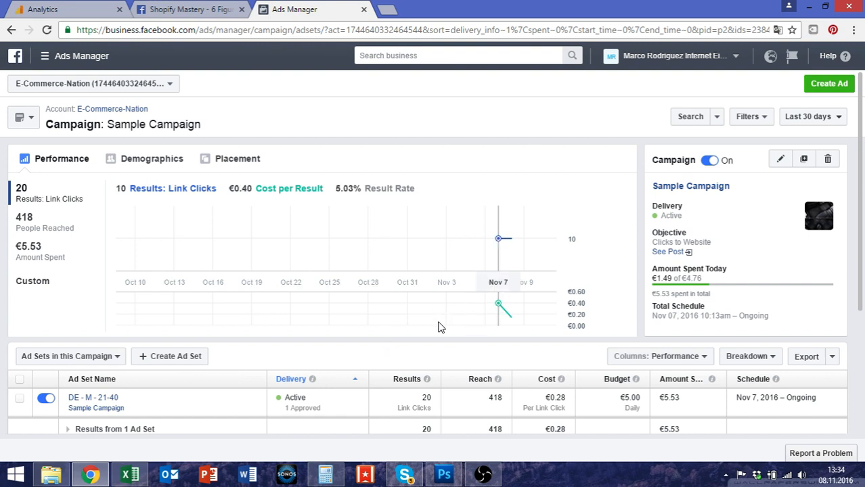
{"action": "scroll", "scroll_direction": "down", "scroll_amount": 3}
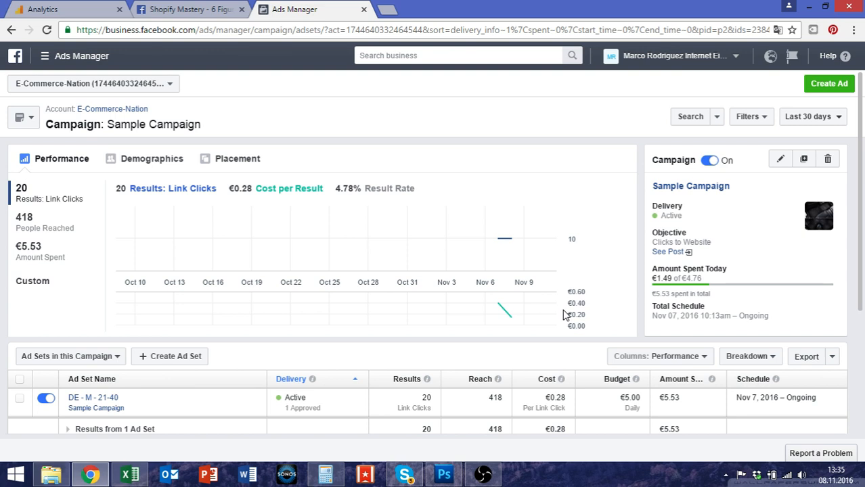
{"action": "mouse_move", "coordinate": [512, 238]}
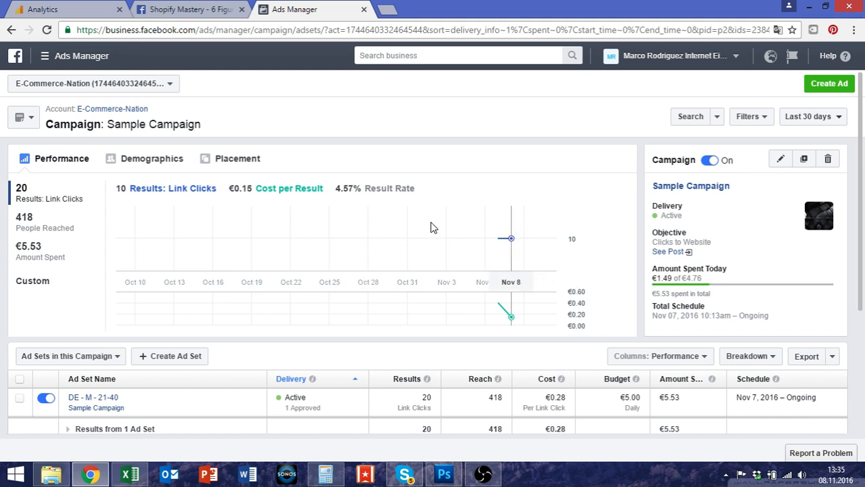
{"action": "mouse_move", "coordinate": [504, 249]}
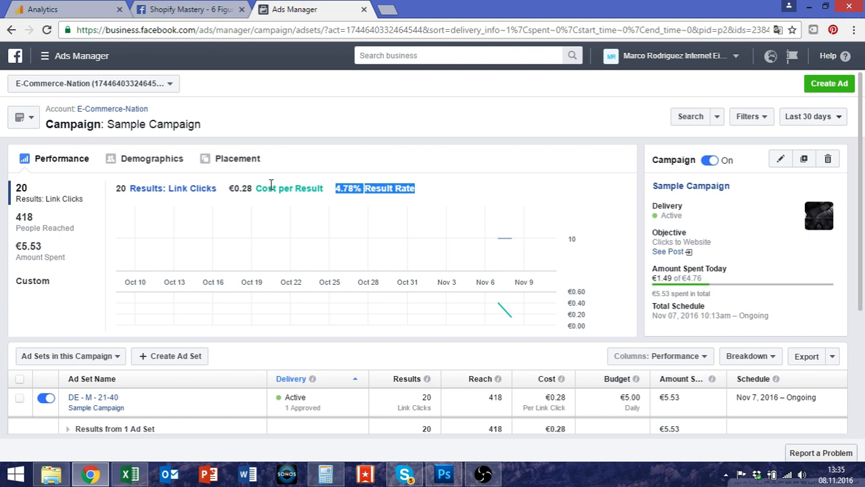
{"action": "scroll", "scroll_direction": "down", "scroll_amount": 3}
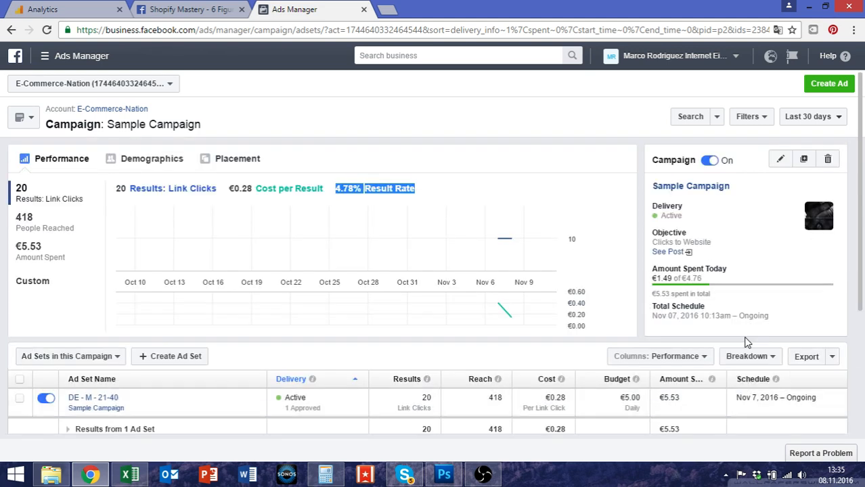
{"action": "mouse_move", "coordinate": [607, 271]}
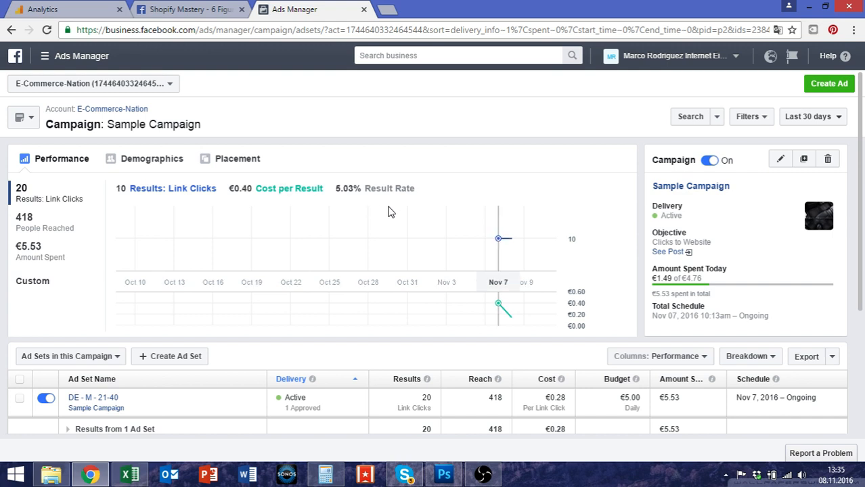
{"action": "mouse_move", "coordinate": [511, 254]}
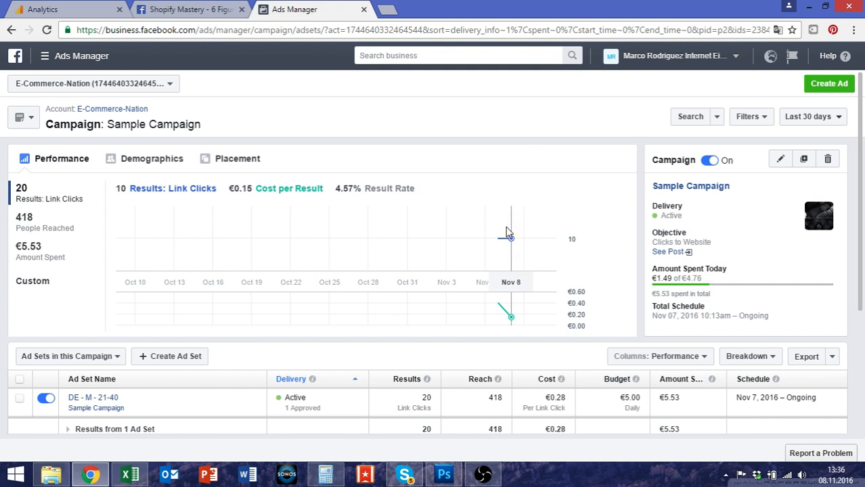
{"action": "mouse_move", "coordinate": [512, 251]}
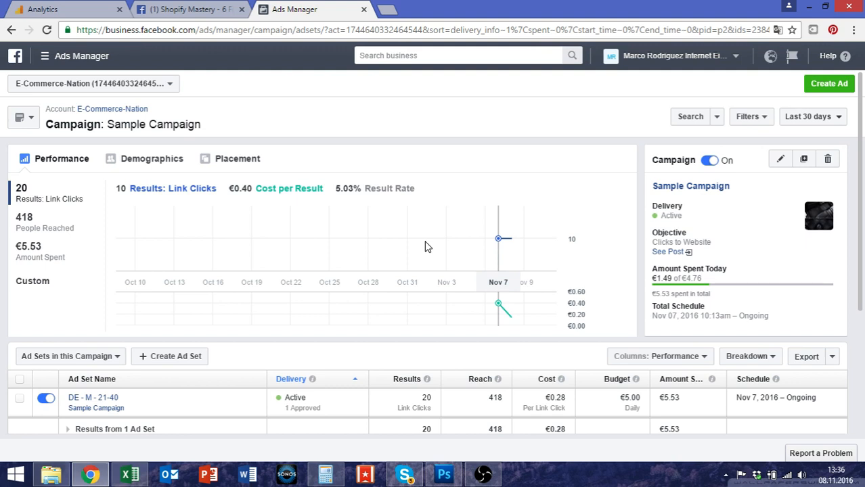
{"action": "mouse_move", "coordinate": [205, 239]}
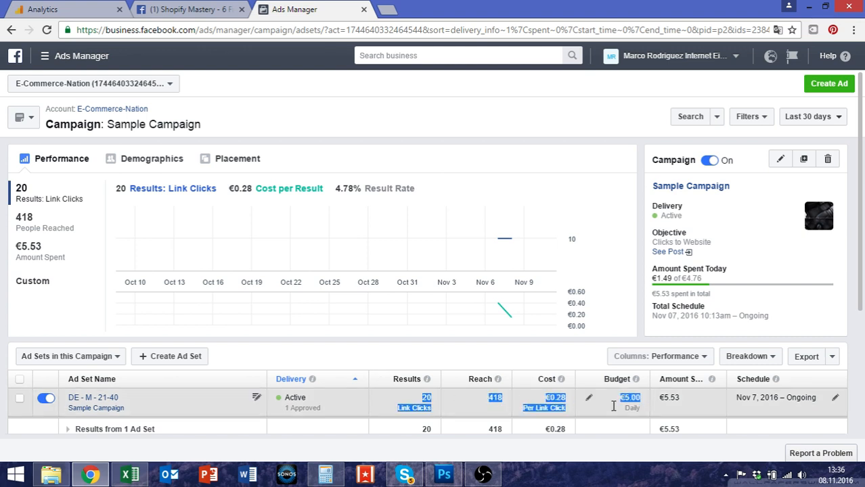
{"action": "mouse_move", "coordinate": [498, 306]}
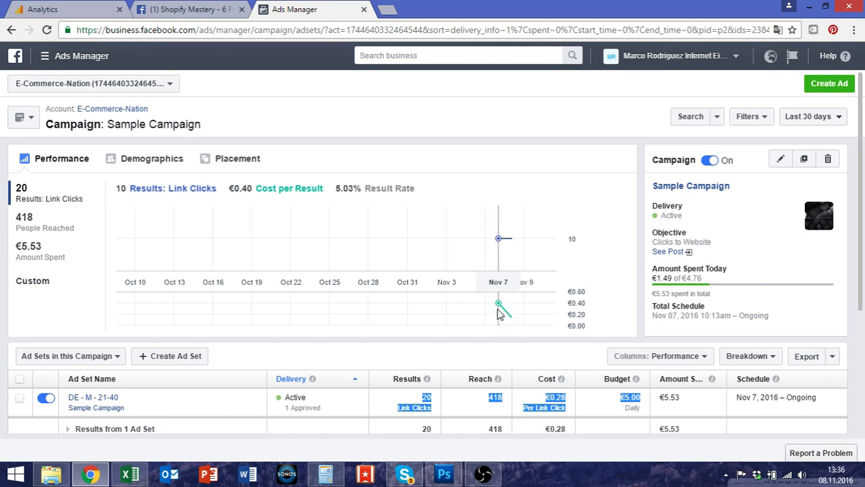
{"action": "mouse_move", "coordinate": [509, 317]}
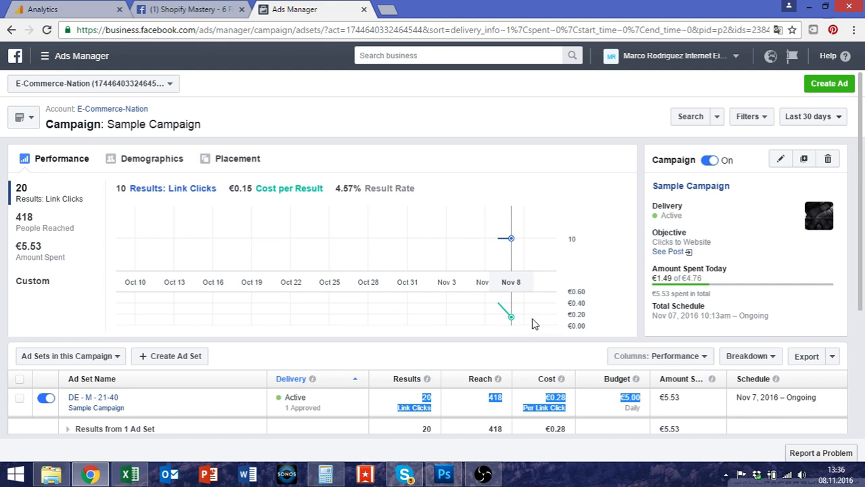
{"action": "mouse_move", "coordinate": [514, 336]}
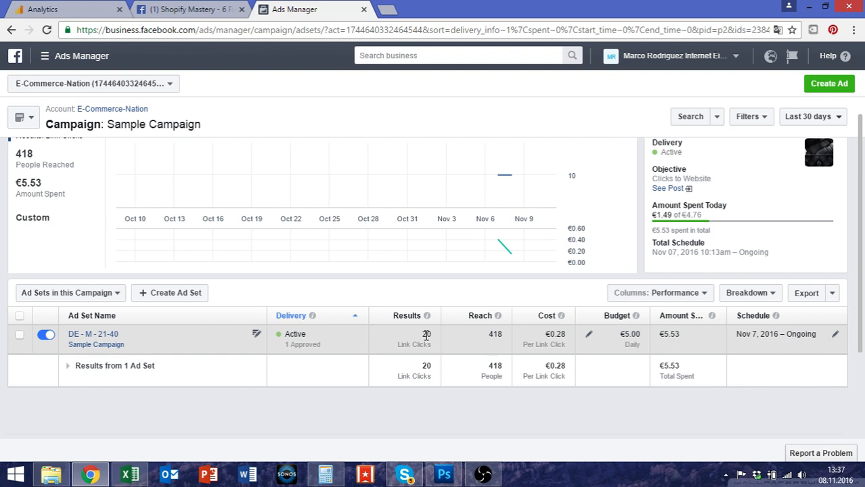
{"action": "mouse_move", "coordinate": [470, 341]}
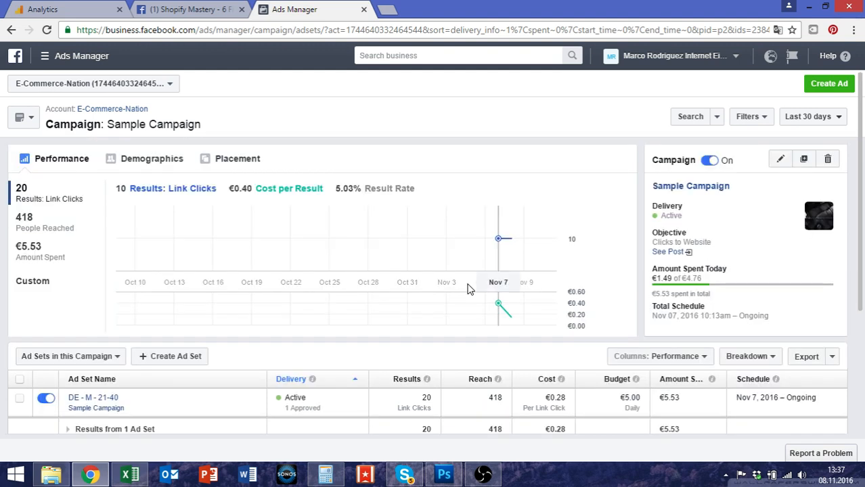
{"action": "mouse_move", "coordinate": [469, 318]}
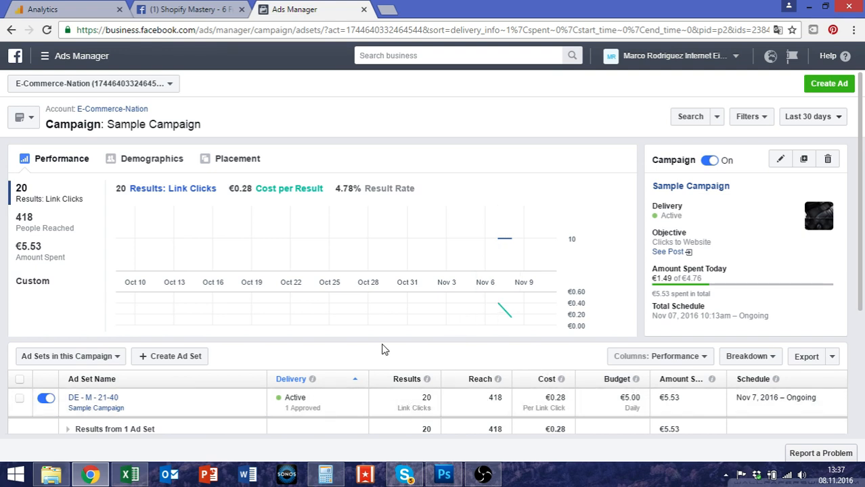
{"action": "mouse_move", "coordinate": [498, 238]}
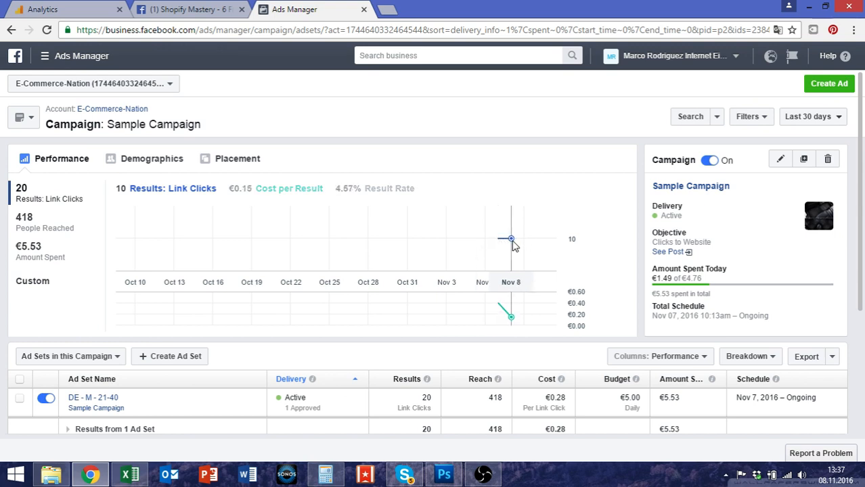
{"action": "mouse_move", "coordinate": [500, 239]}
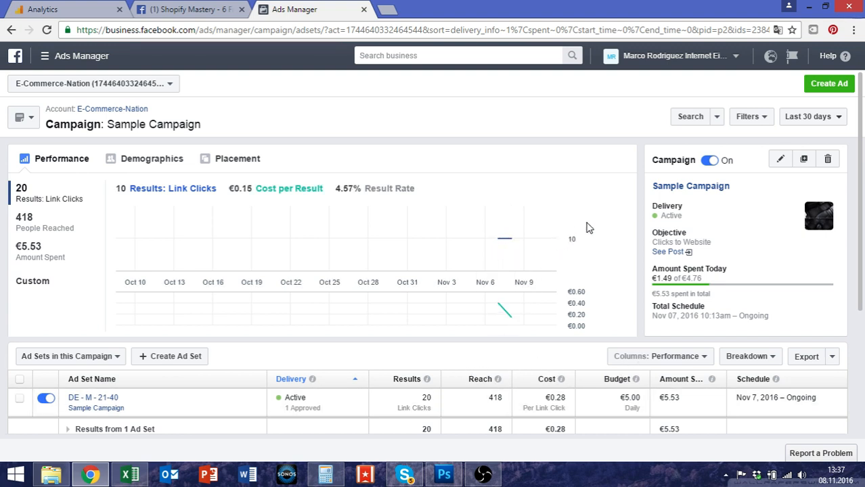
{"action": "scroll", "scroll_direction": "down", "scroll_amount": 3}
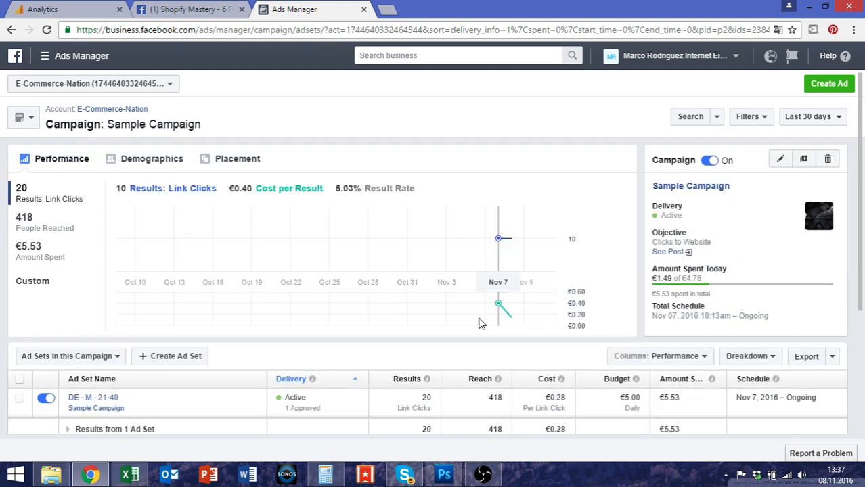
{"action": "mouse_move", "coordinate": [463, 352]}
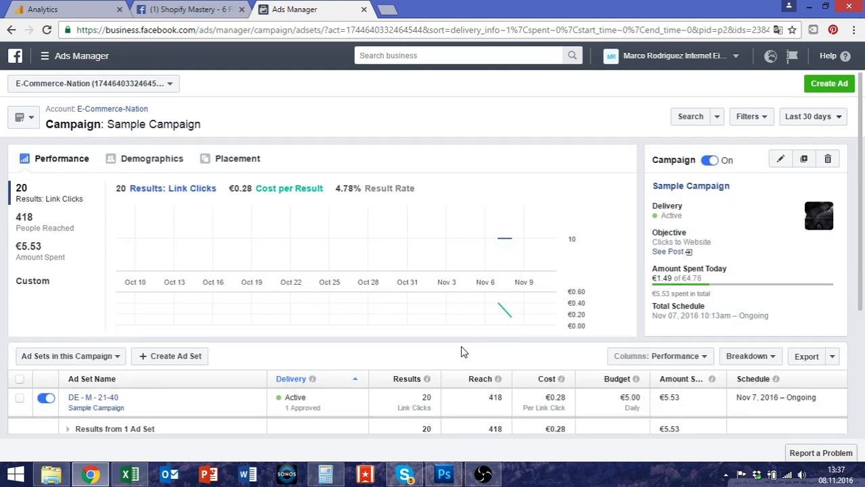